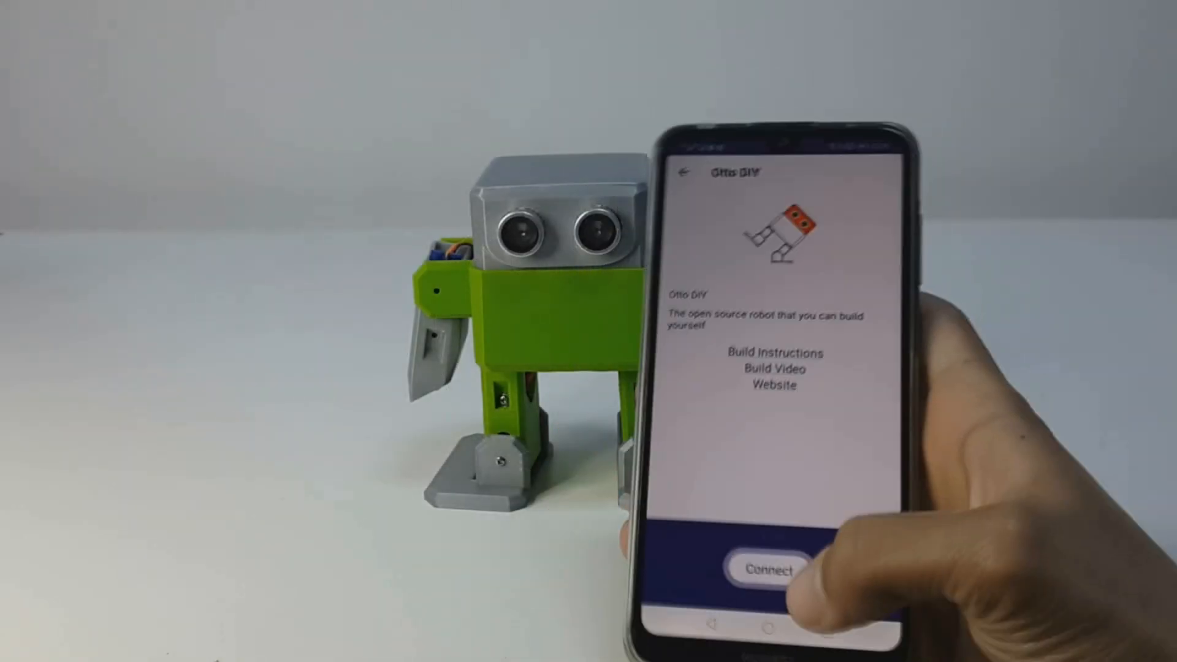
- Leave the Otto DIY welcome screen to view nearby Bluetooth devices for pairing
click(767, 568)
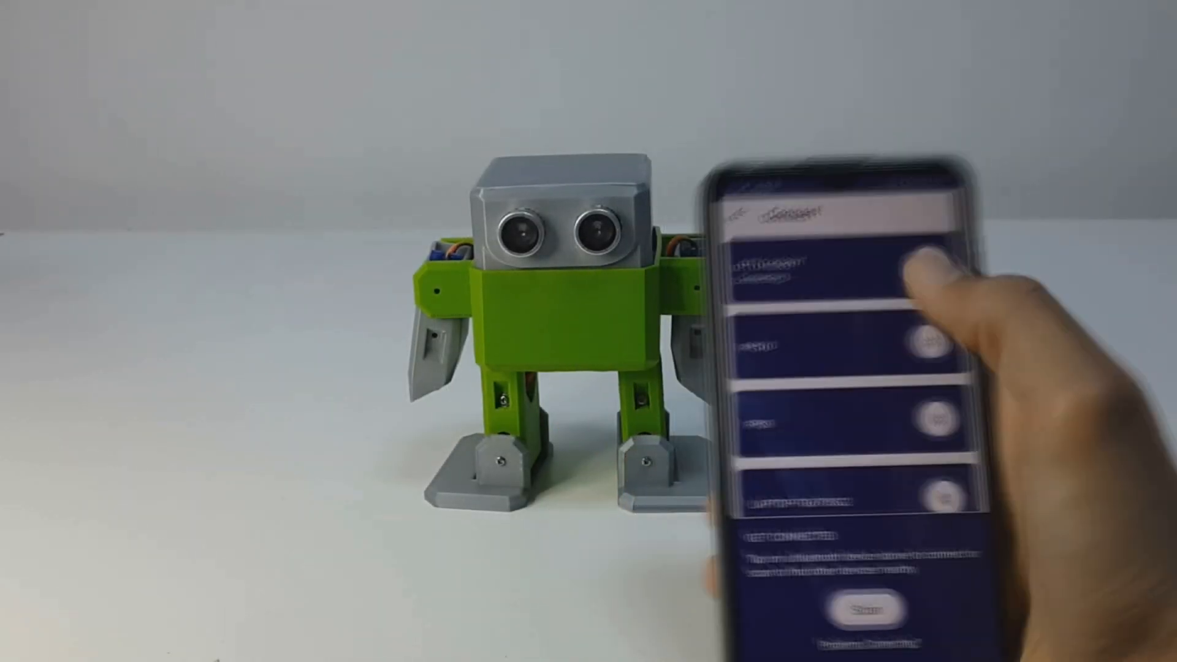